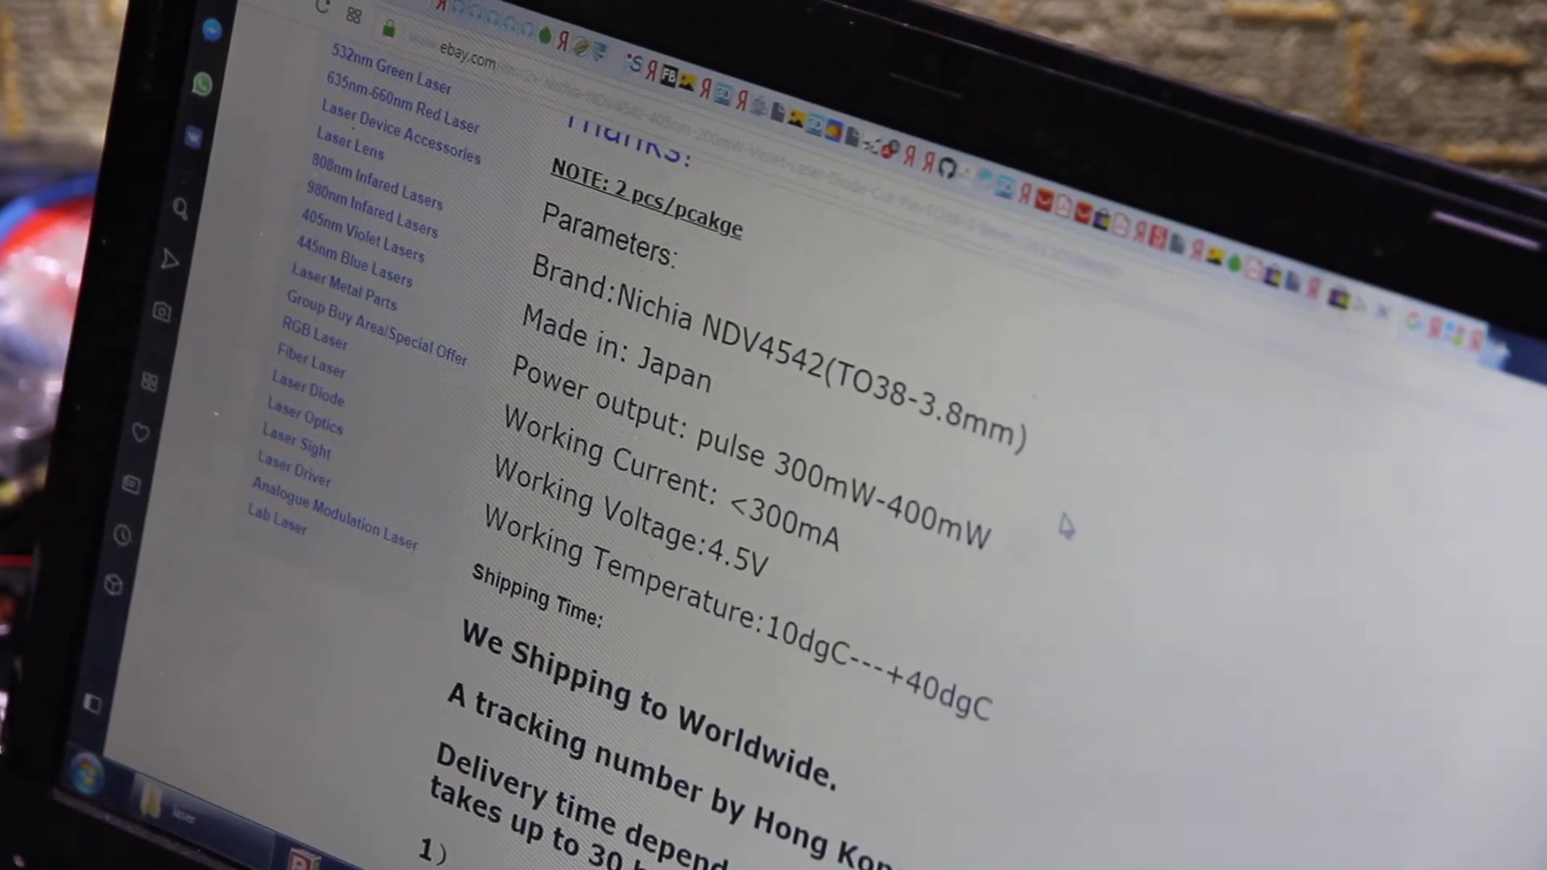
scroll("down", 3)
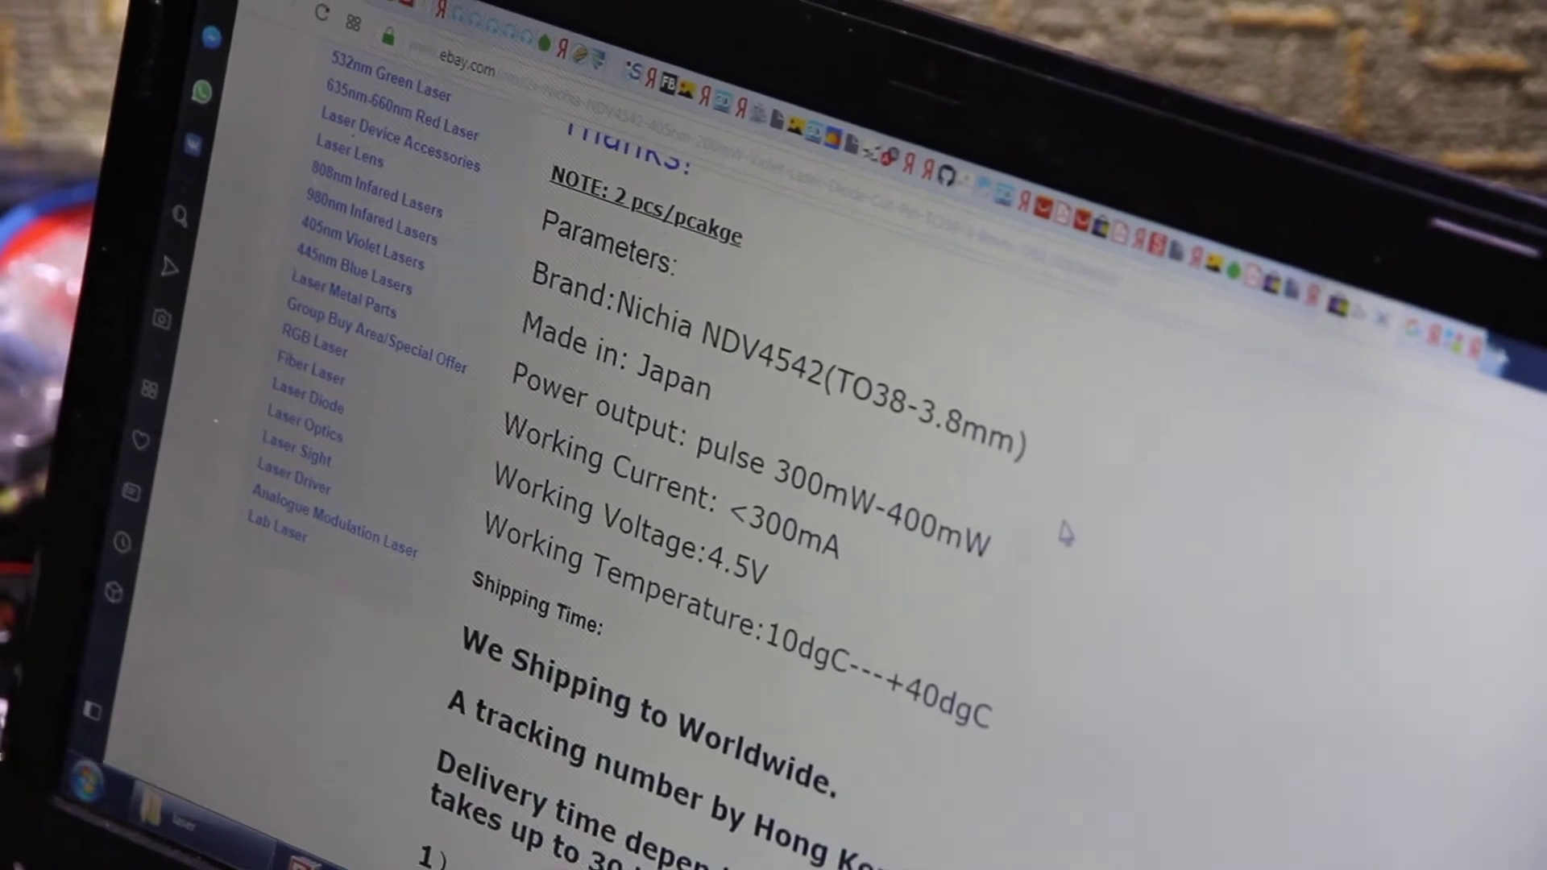
scroll("down", 3)
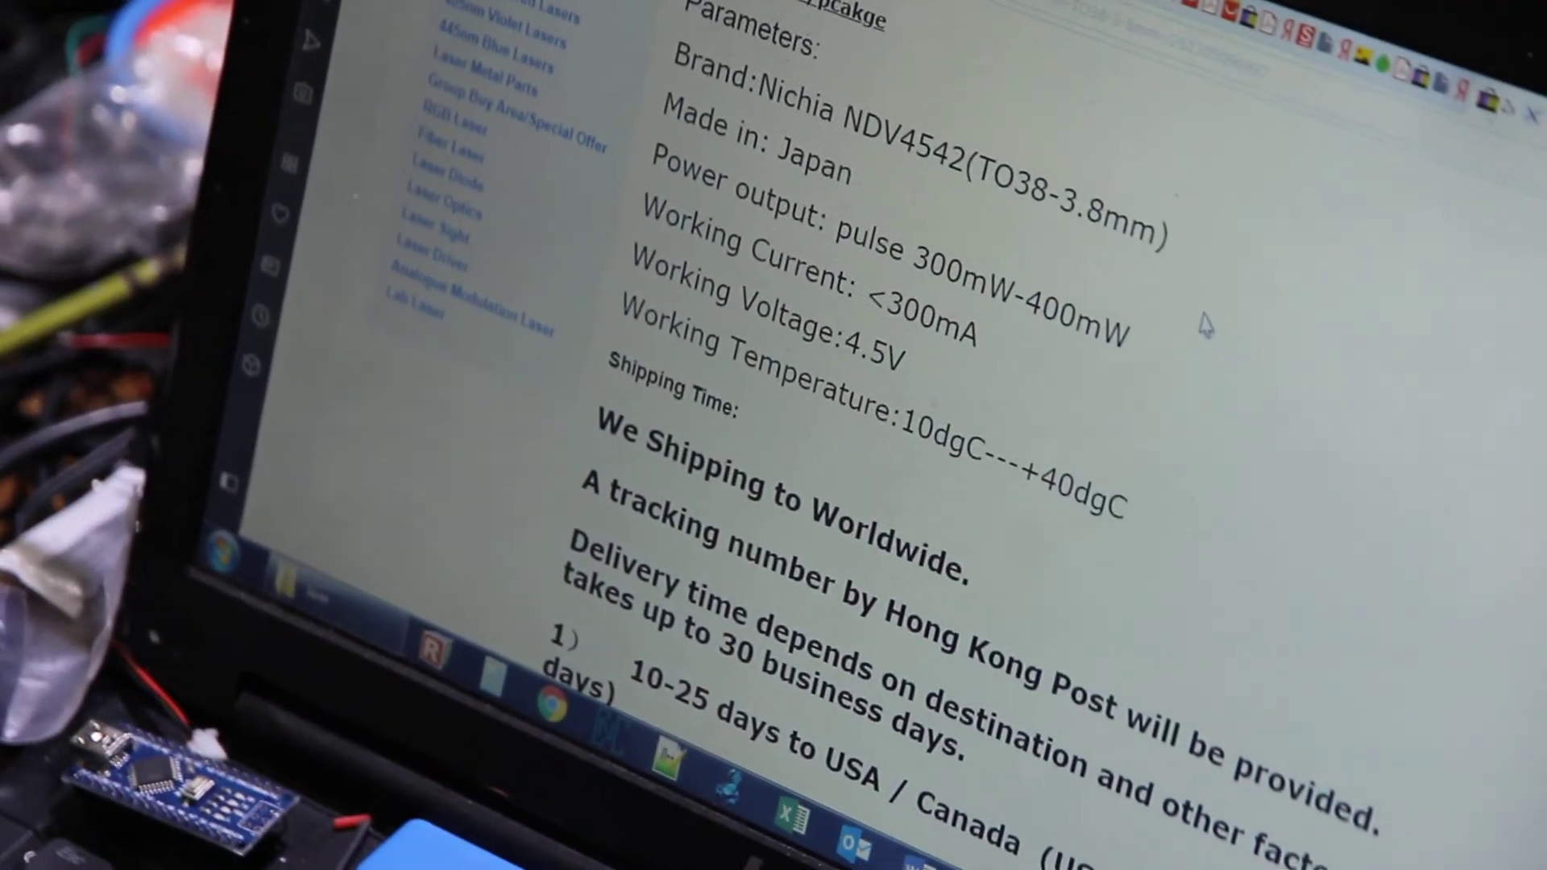